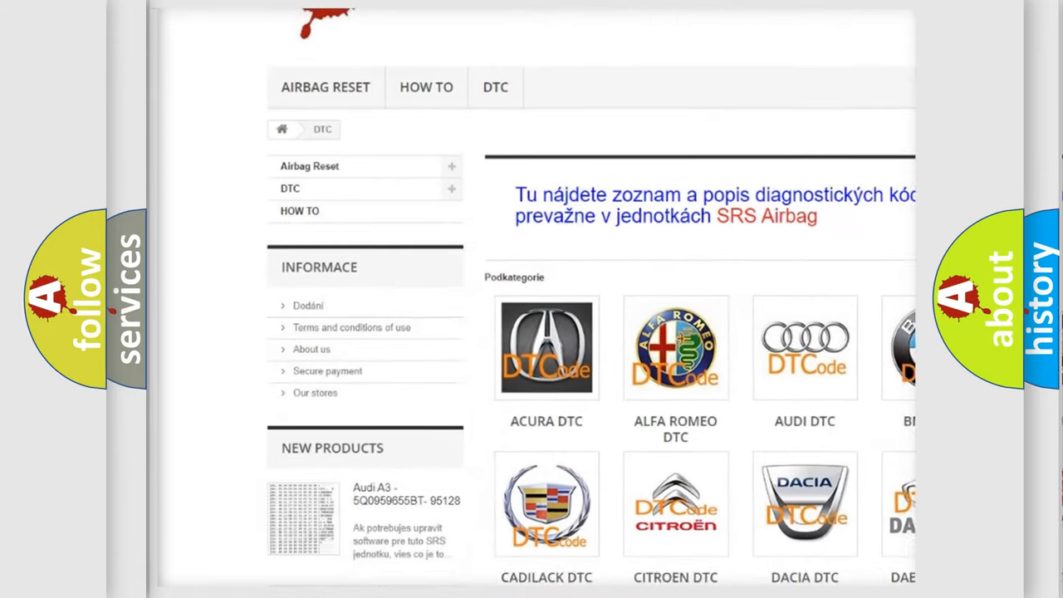
pyautogui.scroll(-3)
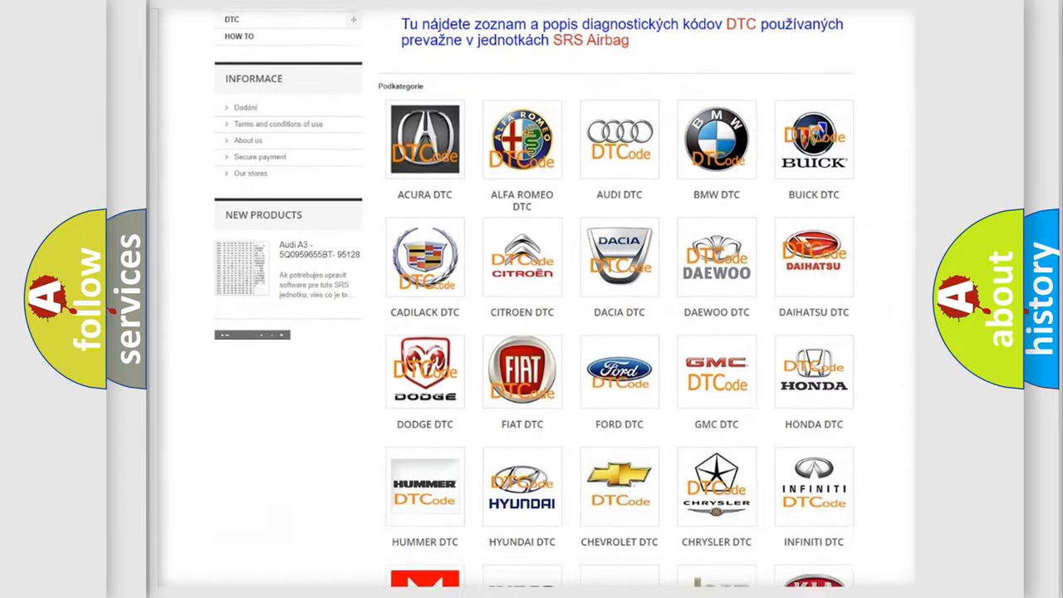
pyautogui.scroll(-3)
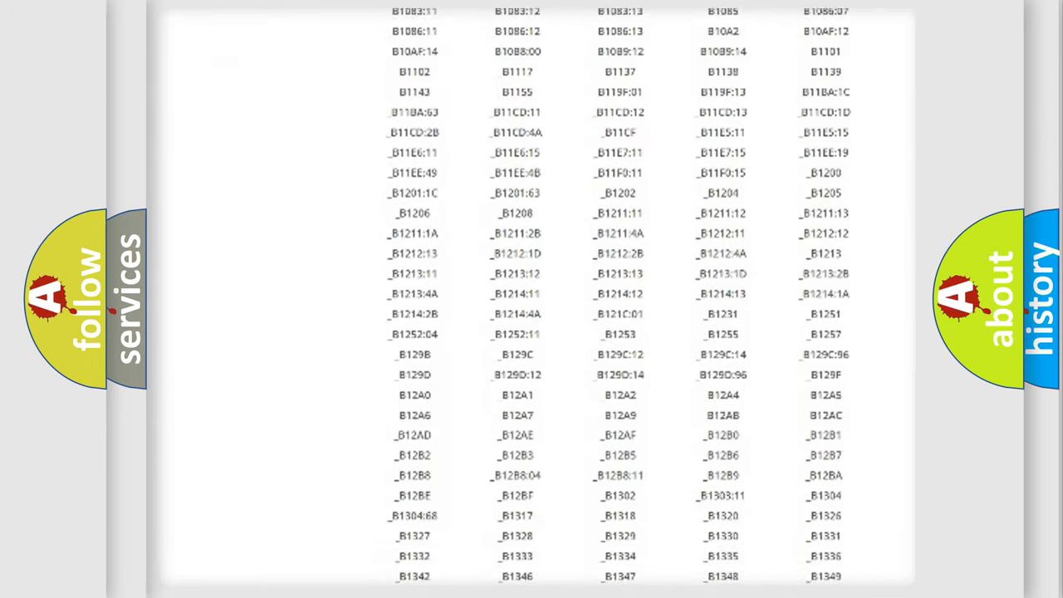
pyautogui.scroll(-3)
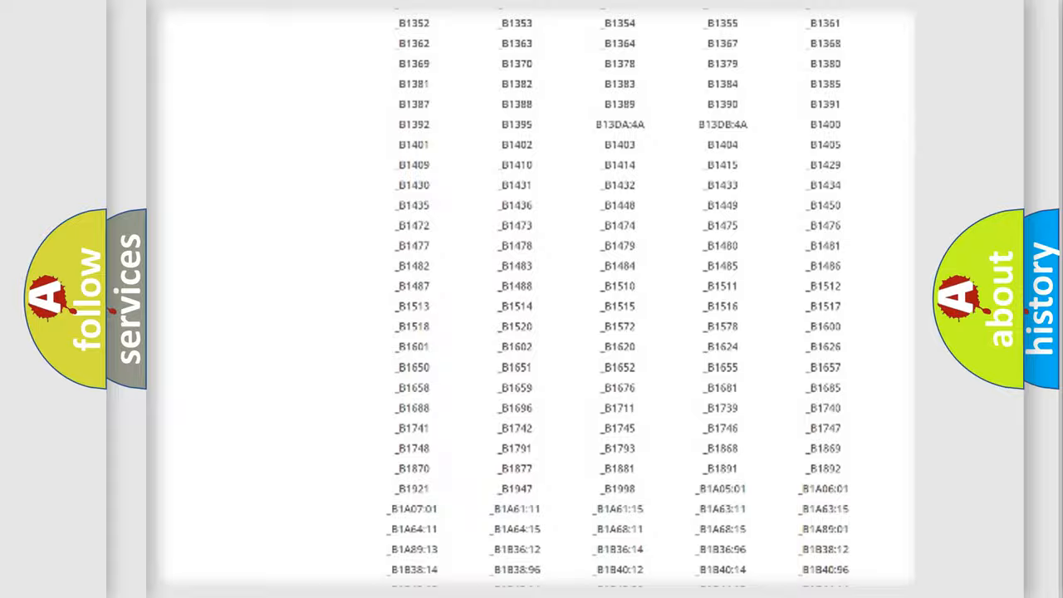